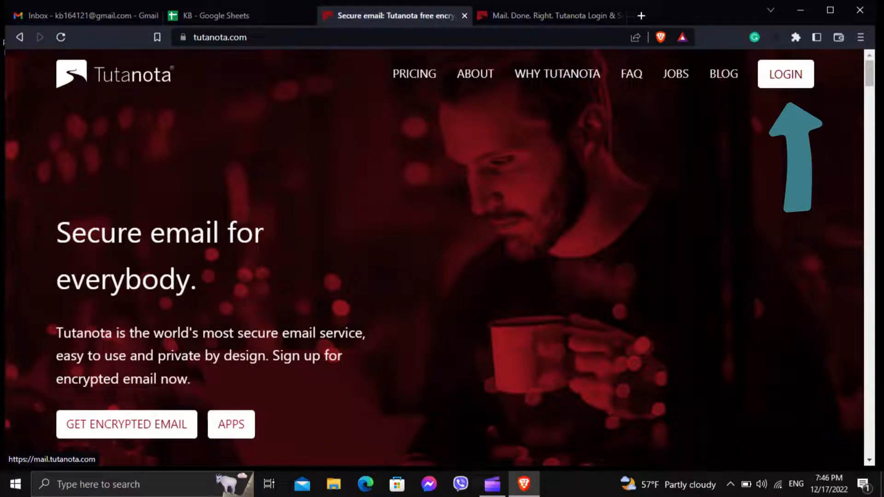
Sign in to the Tutanota mail account with the saved credentials and reach the inbox.
click(785, 74)
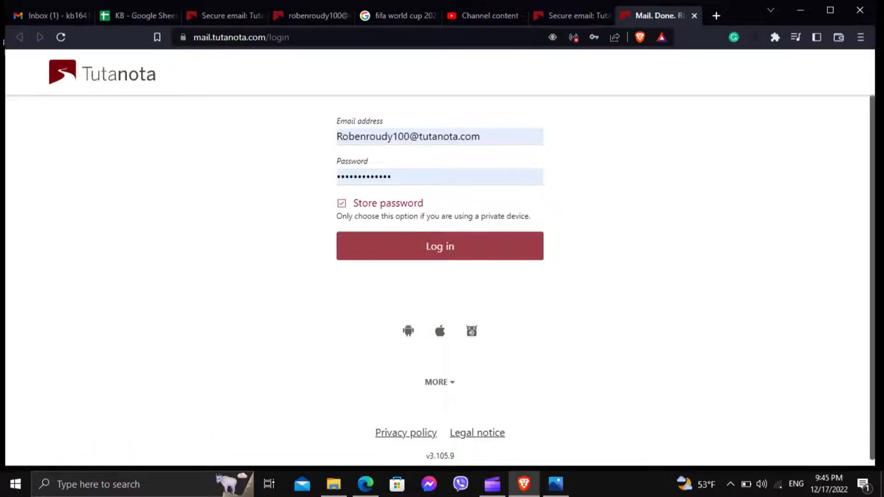
click(440, 245)
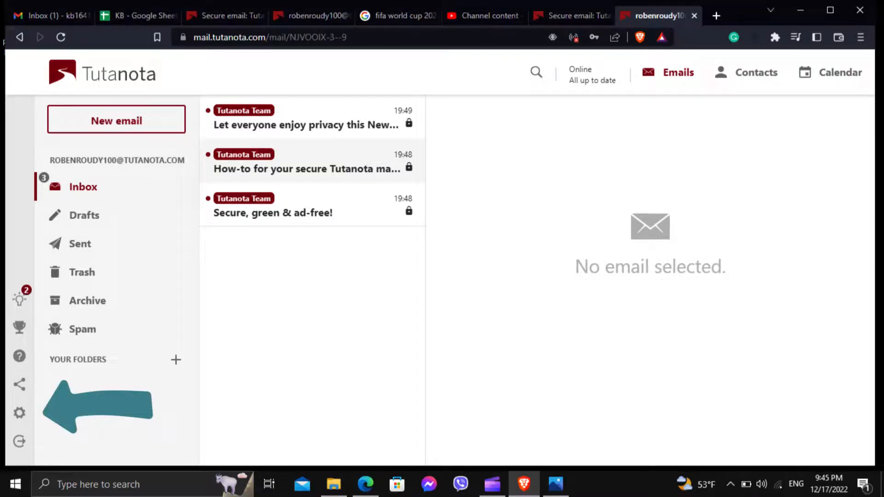
Go to Settings and request to view the Recovery code, bringing up the password prompt.
click(18, 412)
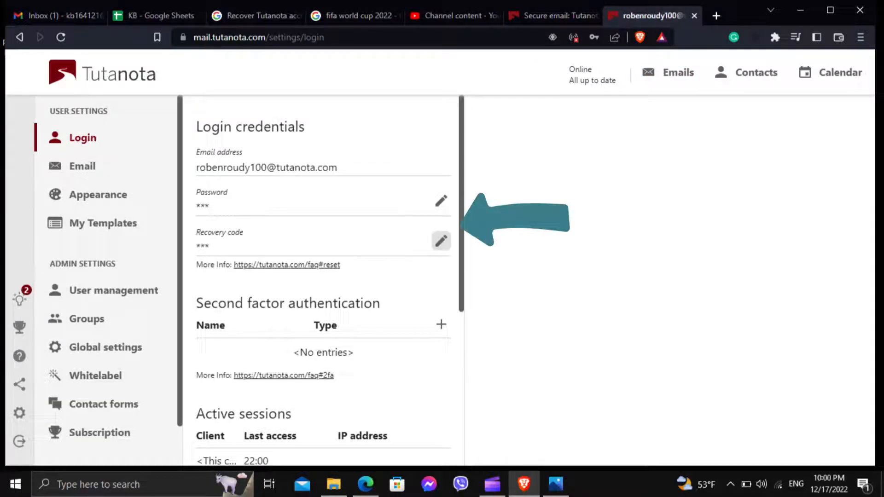
click(441, 240)
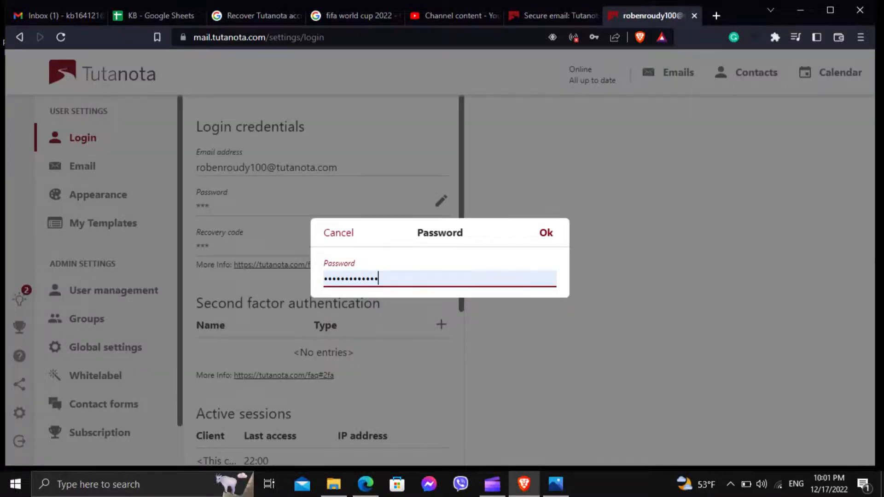
Confirm the password so the Recovery code dialog shows the account's recovery code.
click(544, 232)
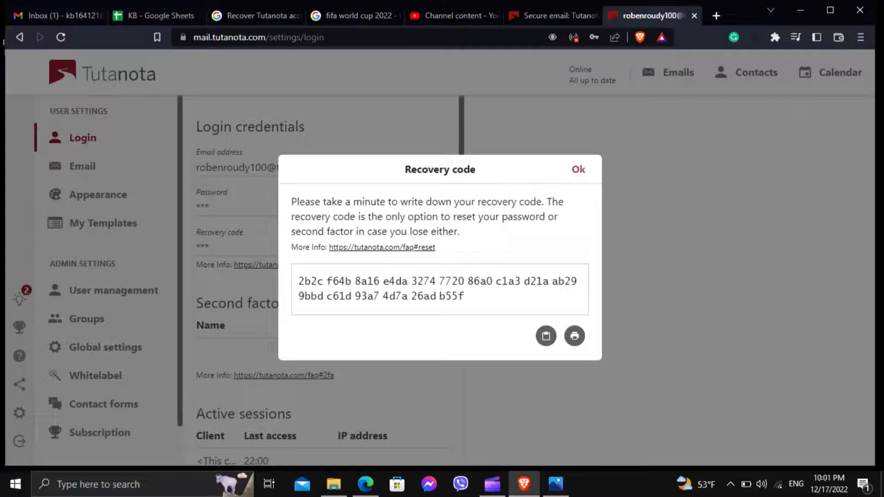